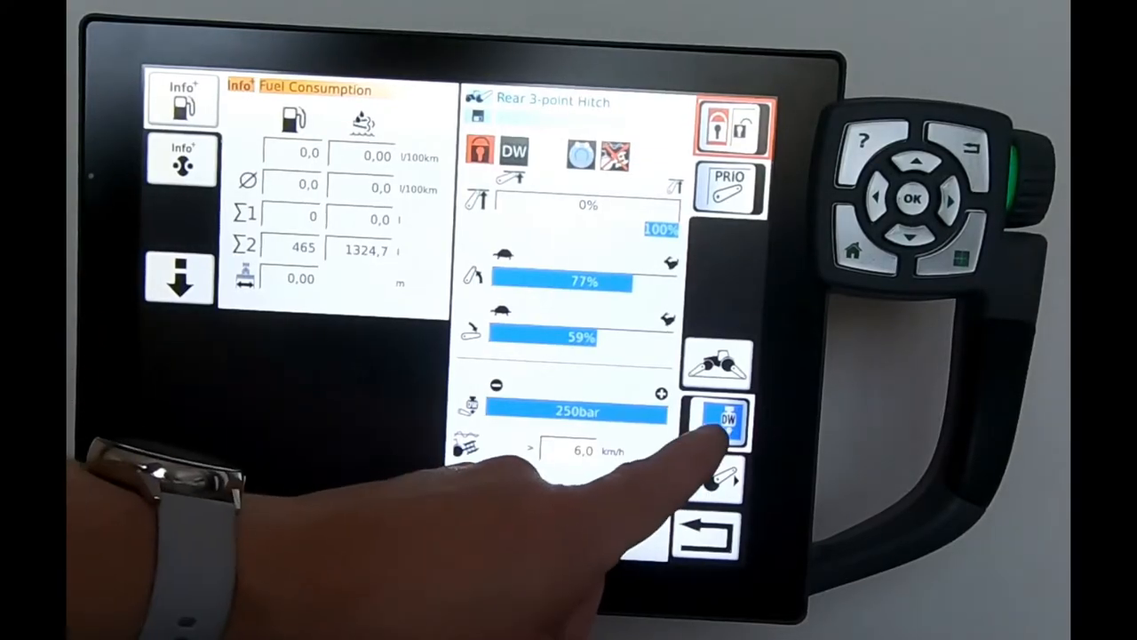
Raise the suspension speed threshold to 15.0 km/h and select the draft control value
{"action": "left_click", "coordinate": [723, 419]}
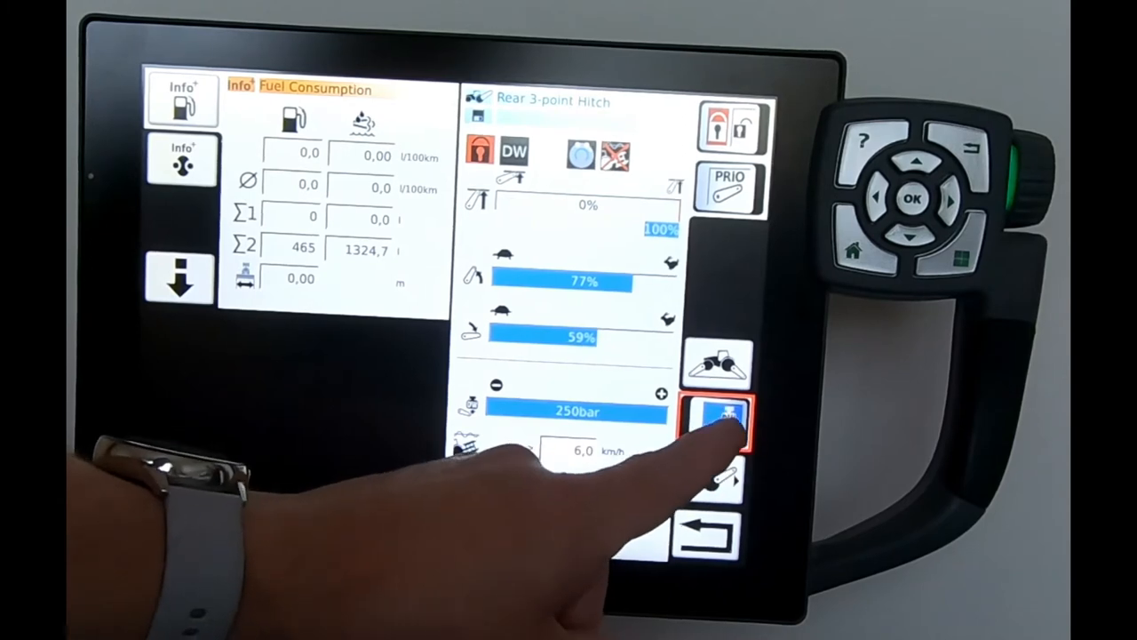
{"action": "left_click", "coordinate": [720, 420]}
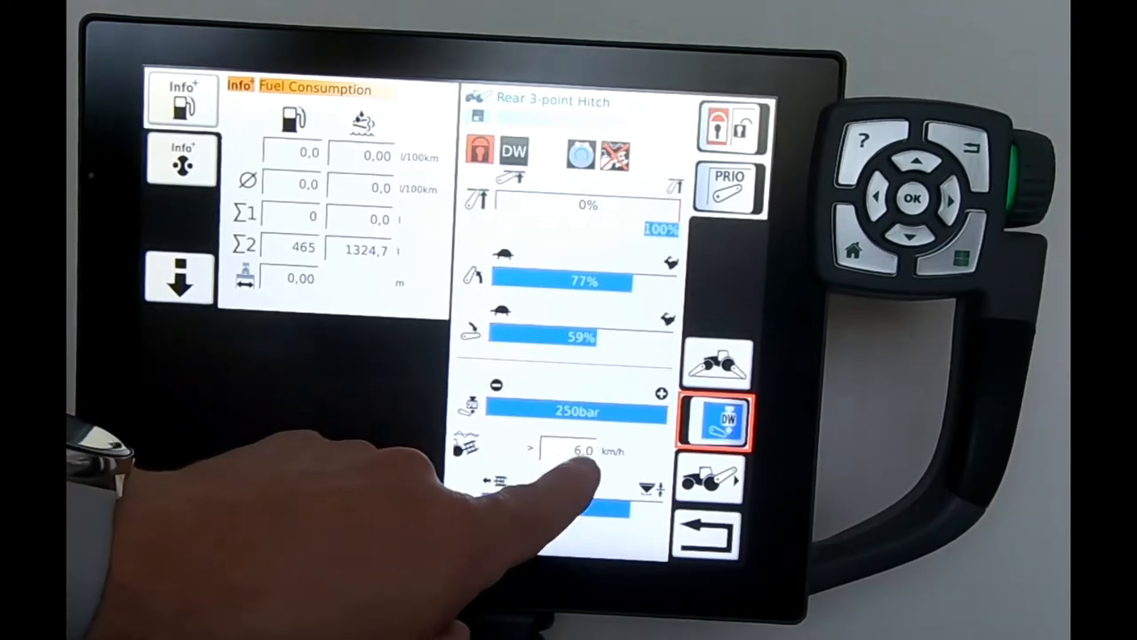
{"action": "left_click", "coordinate": [576, 450]}
{"action": "type", "text": "15"}
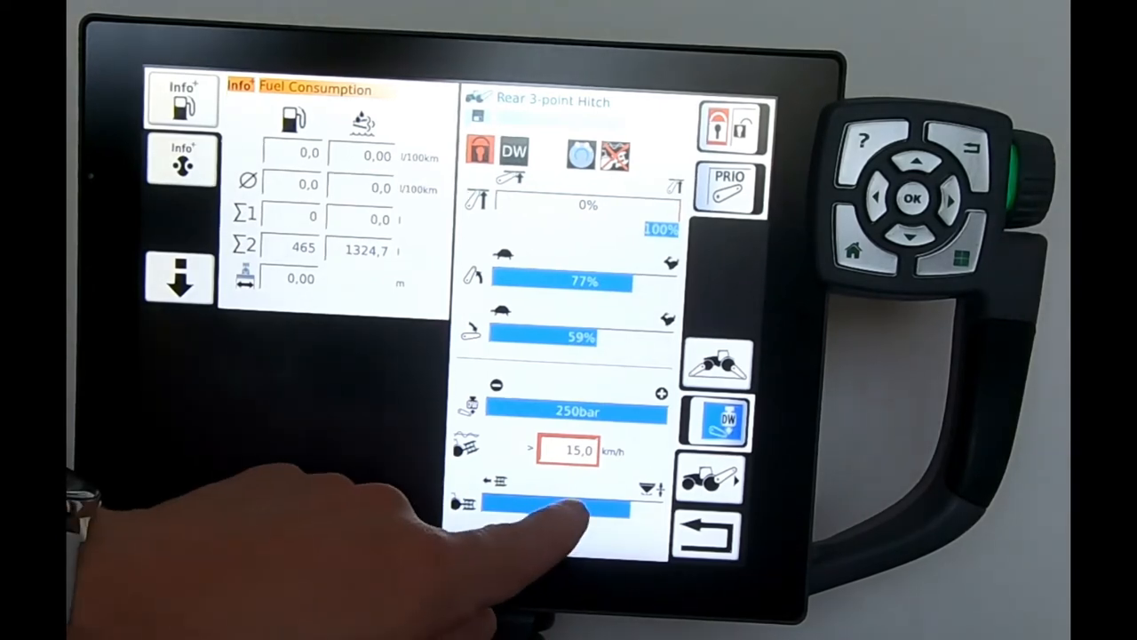
{"action": "left_click", "coordinate": [569, 504]}
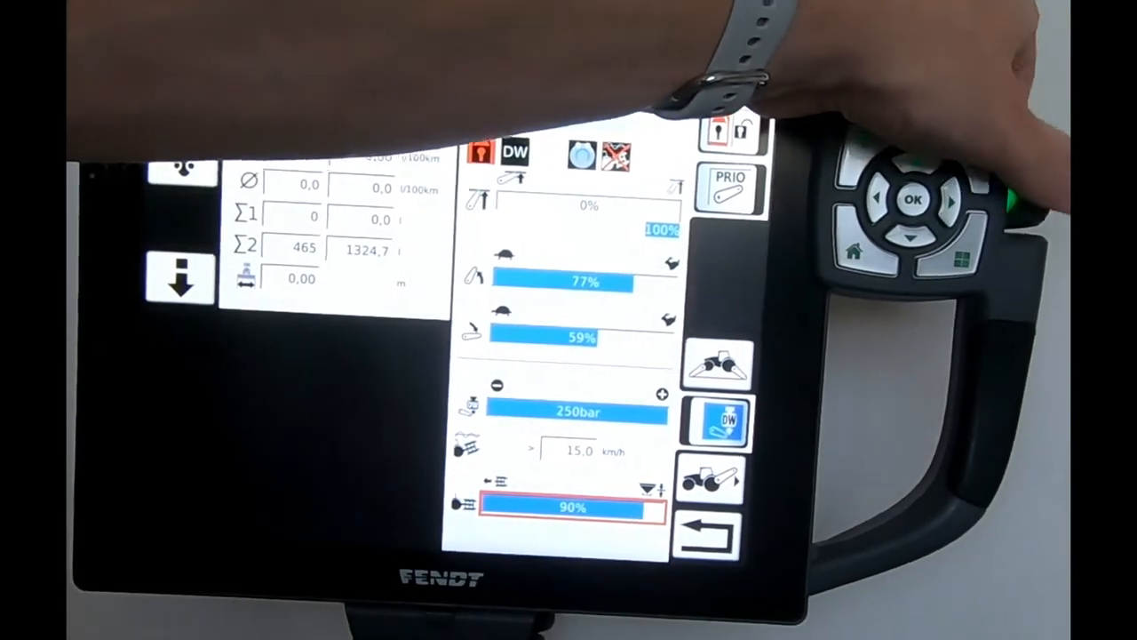
Confirm the rear hitch draft control at 90%
{"action": "left_click", "coordinate": [573, 507]}
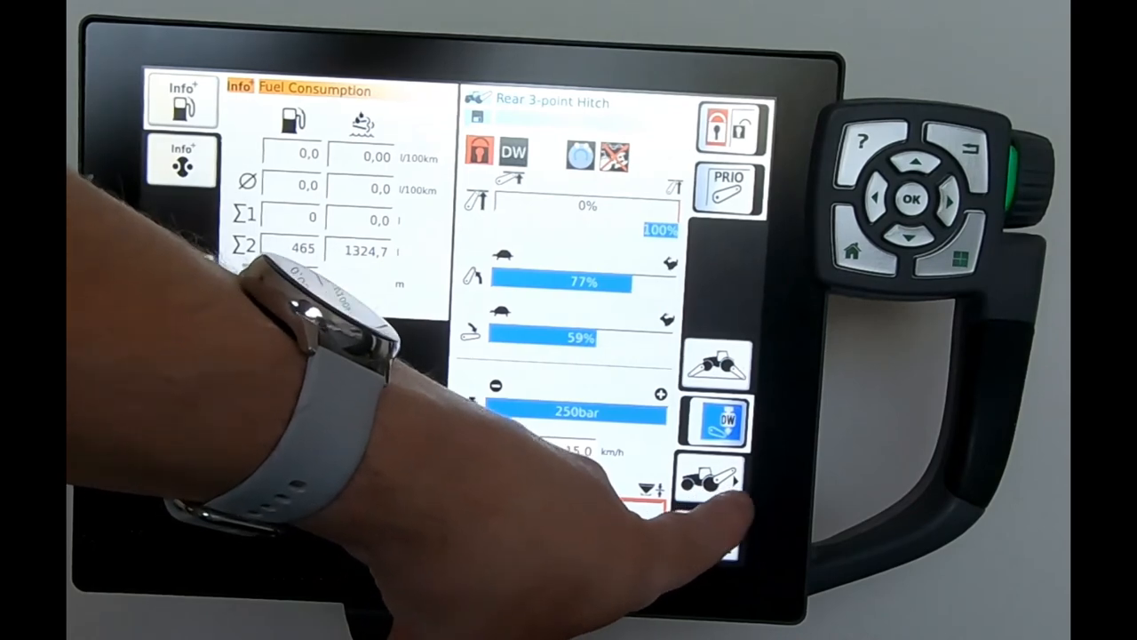
Open Rear 3-pt. Hitch Details and select the wheel slip target for 12%
{"action": "left_click", "coordinate": [715, 483]}
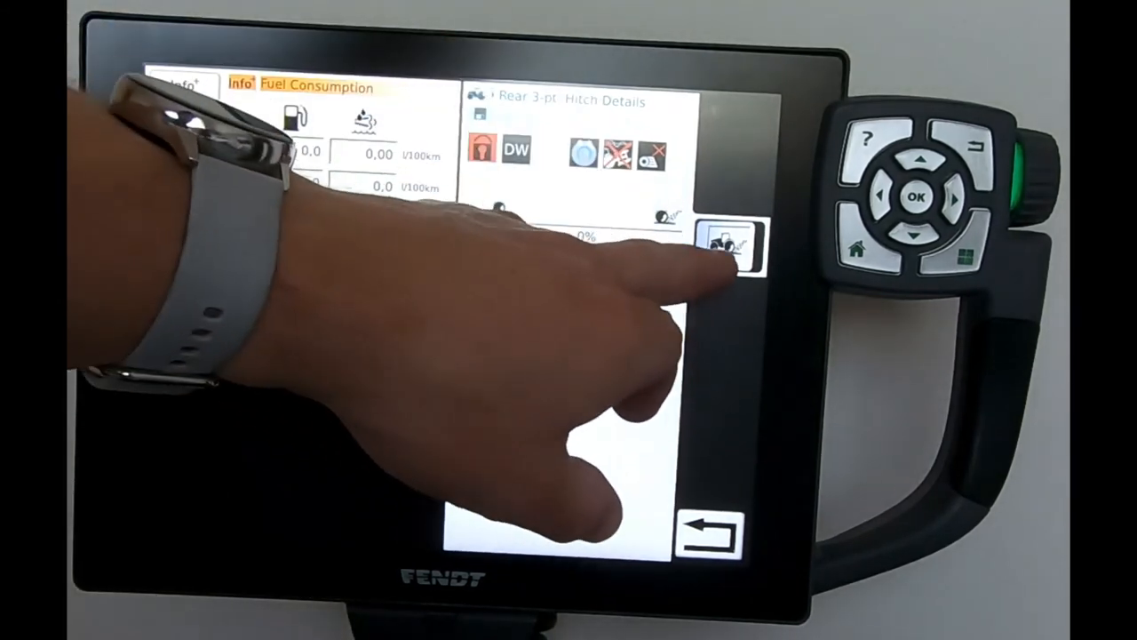
{"action": "left_click", "coordinate": [728, 245]}
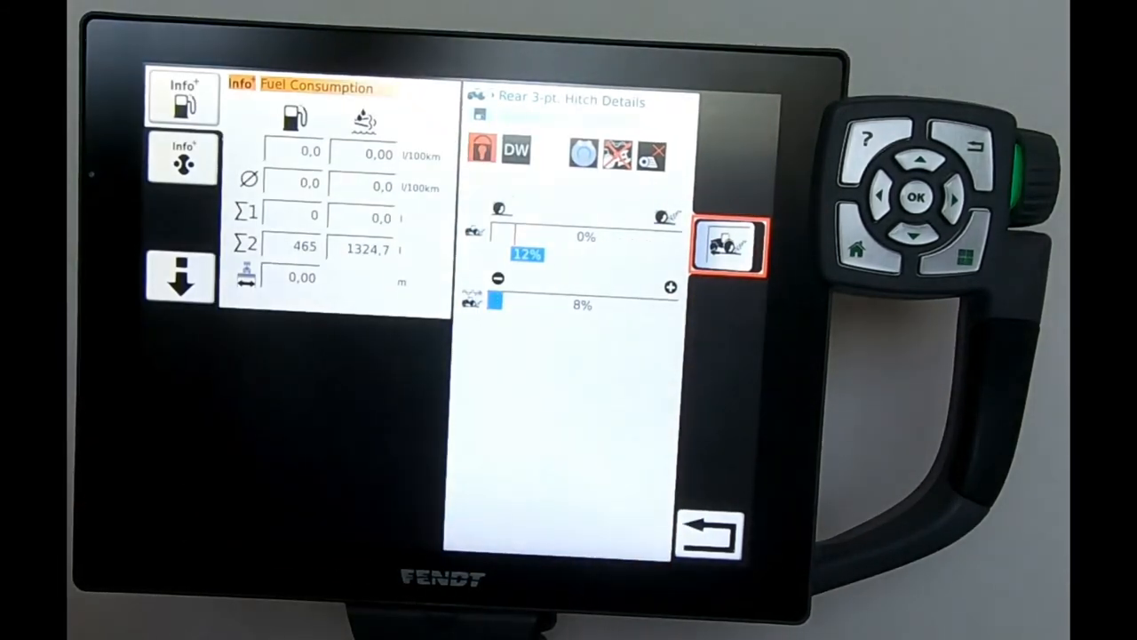